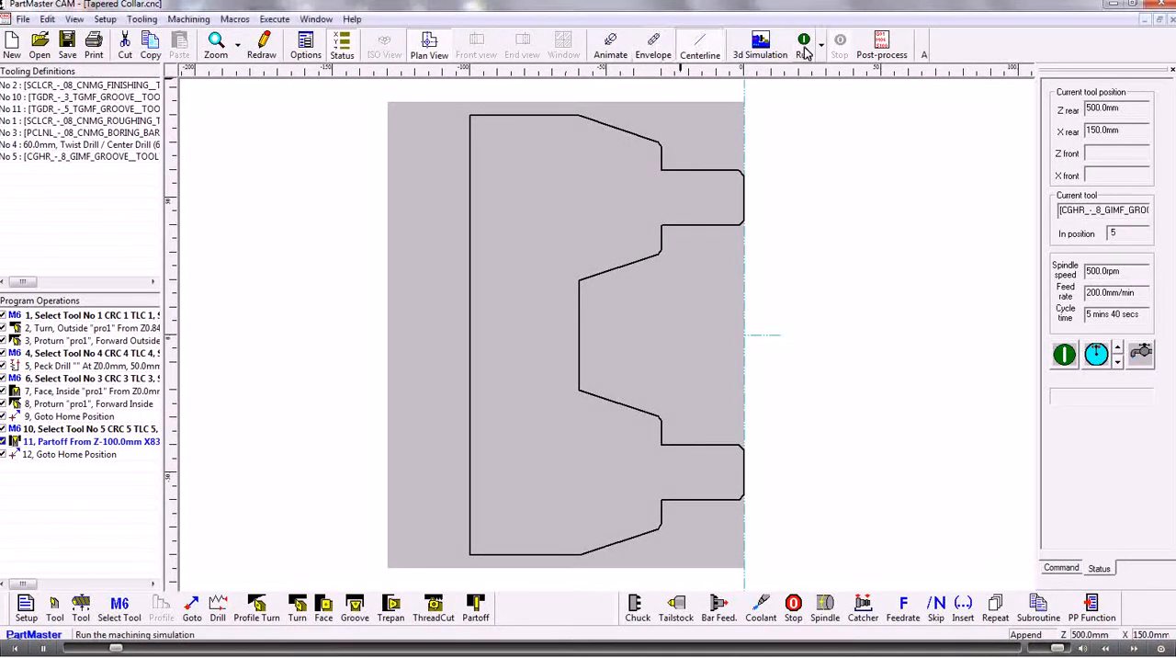
Step: Preview the toolpath envelope over the collar profile, then run the program so the bore and profile are cut in 2D
click(803, 41)
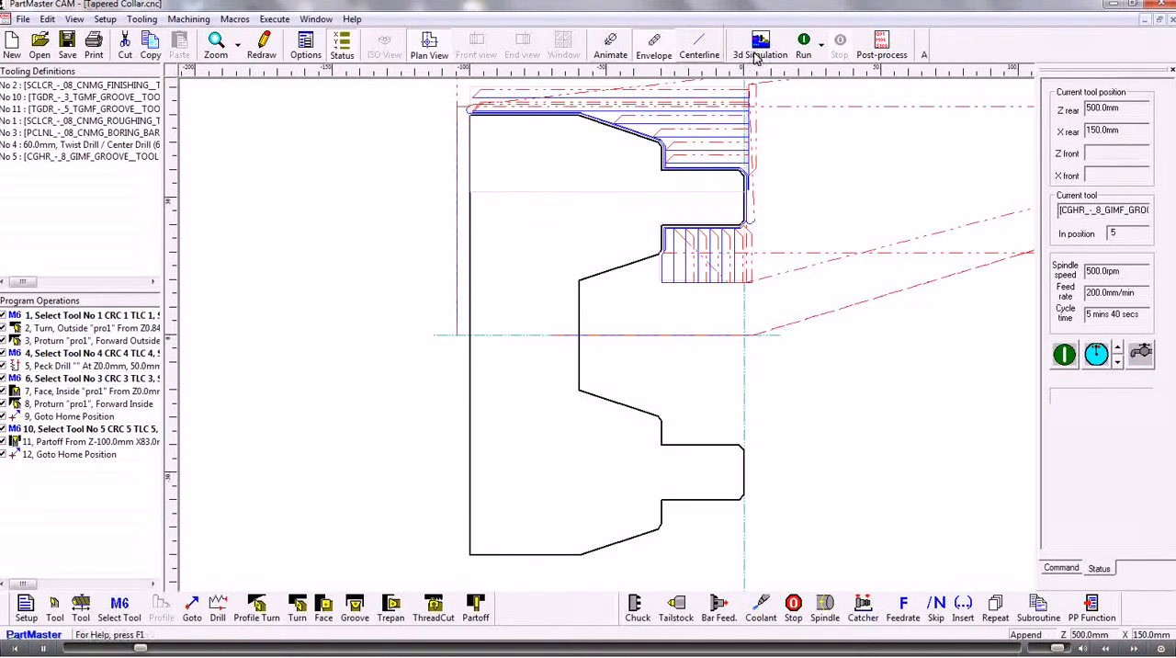
click(803, 44)
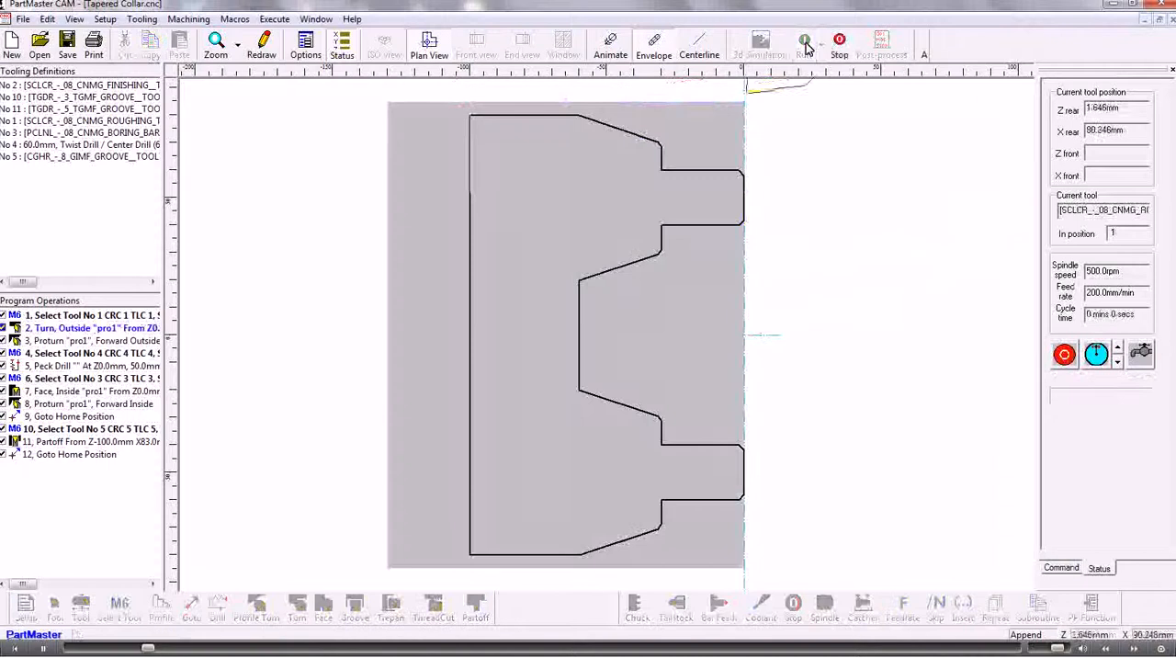
click(804, 44)
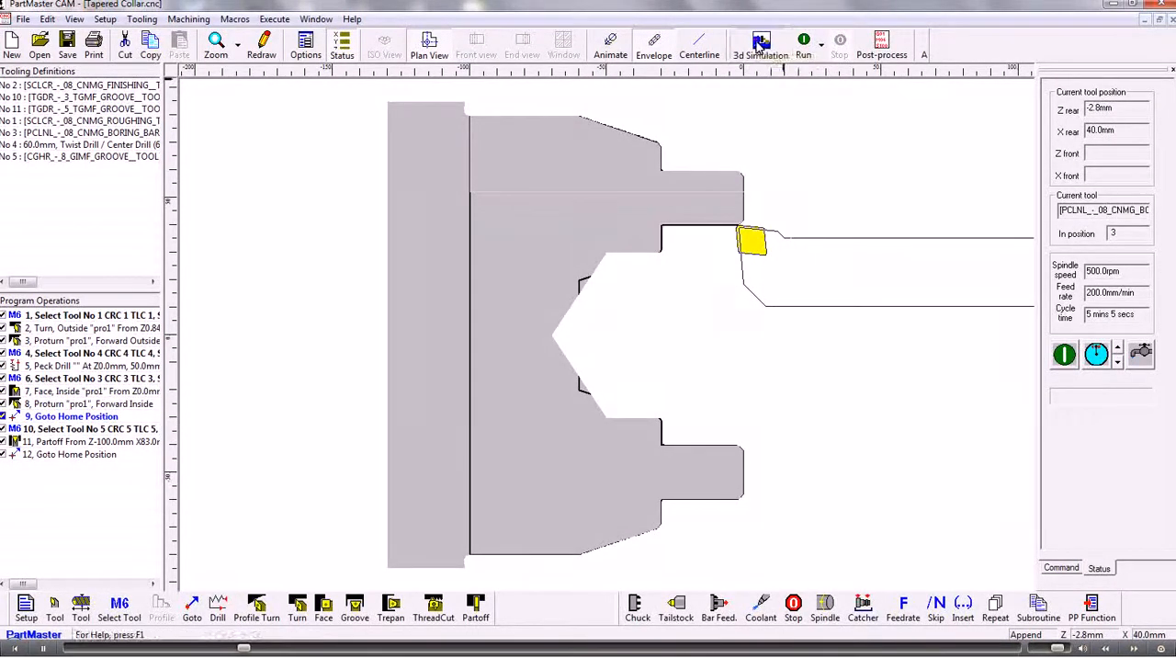
Step: Create the simulator data with the default machine file and start Simulate from the single rear turret Lathe Configuration
click(760, 40)
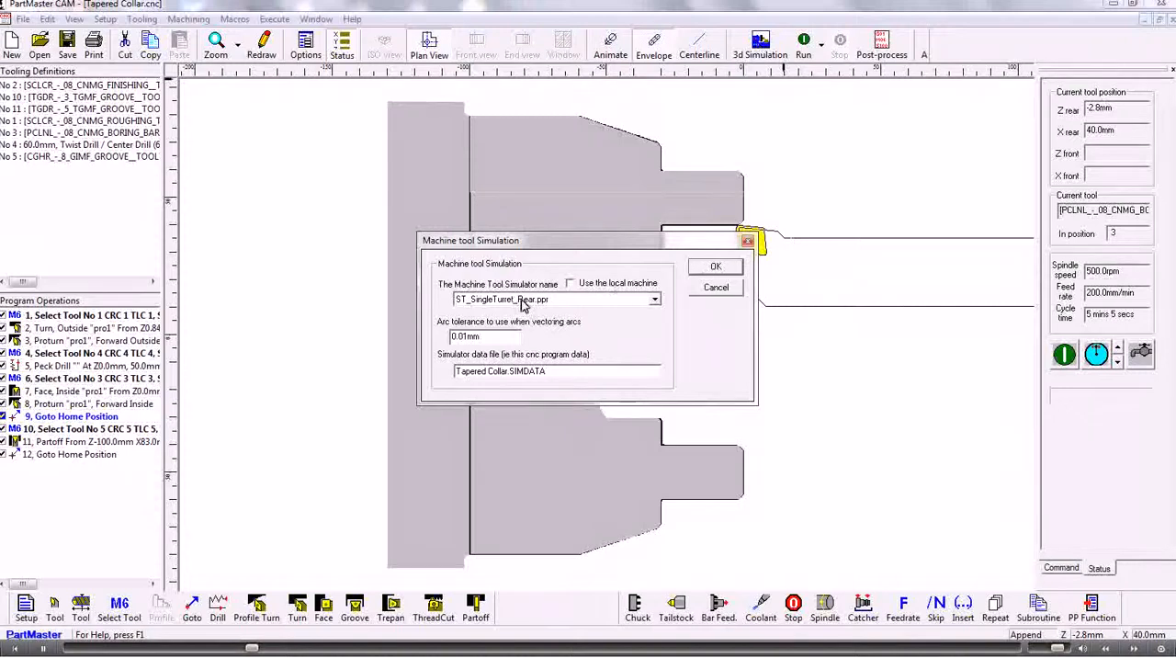
click(716, 265)
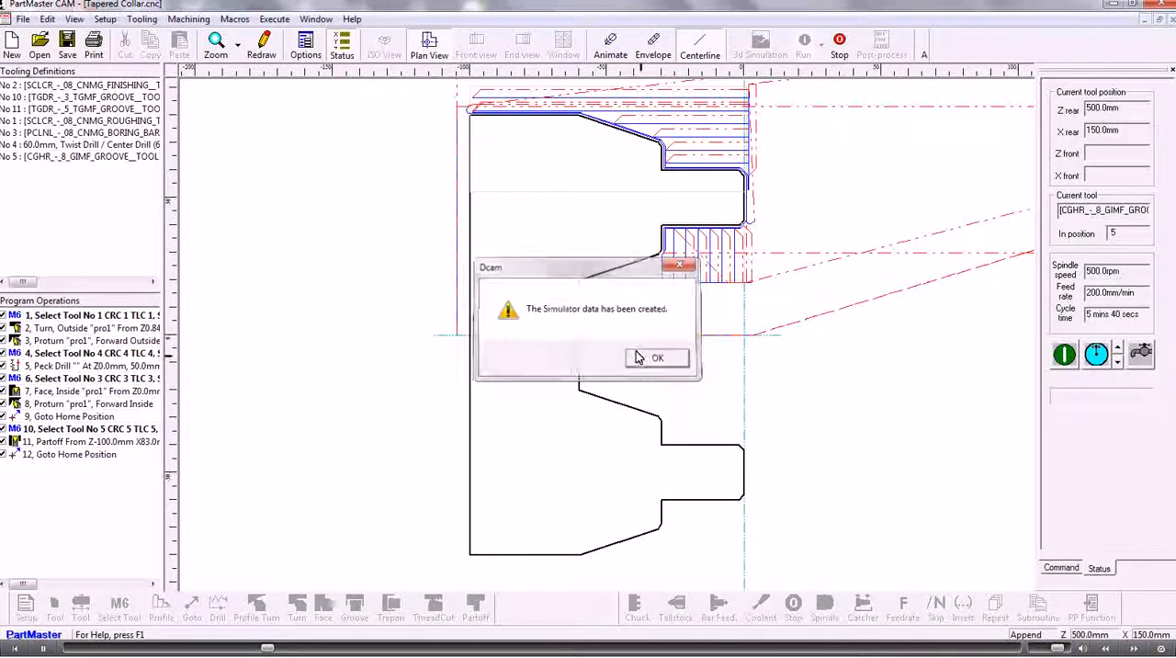
click(658, 358)
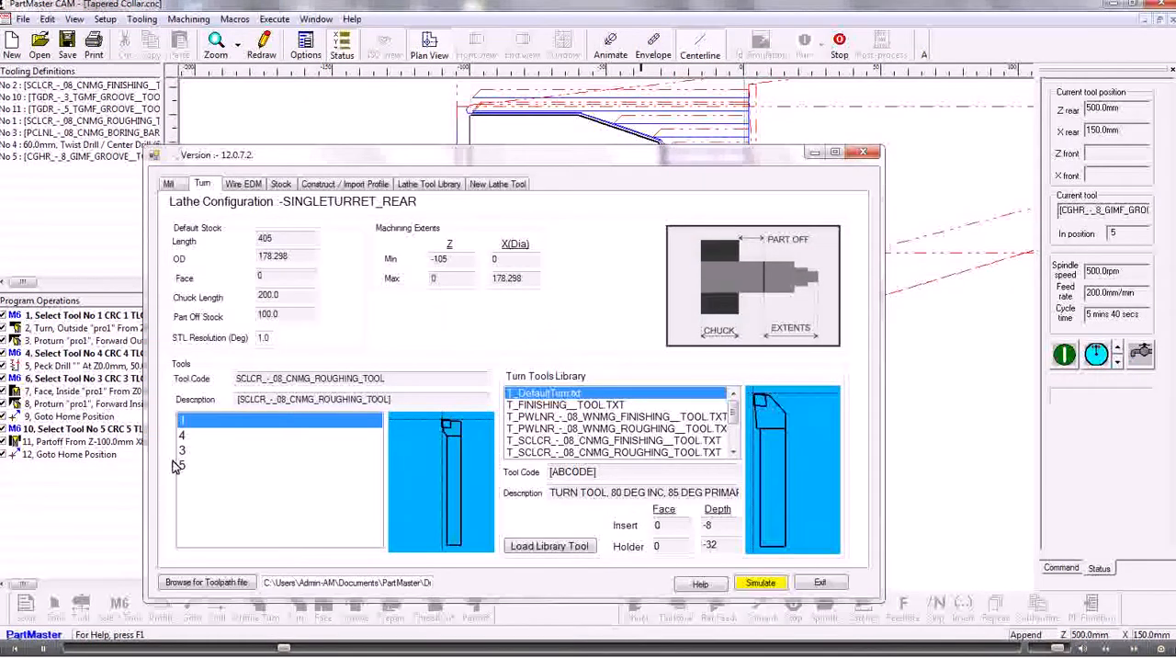
click(183, 434)
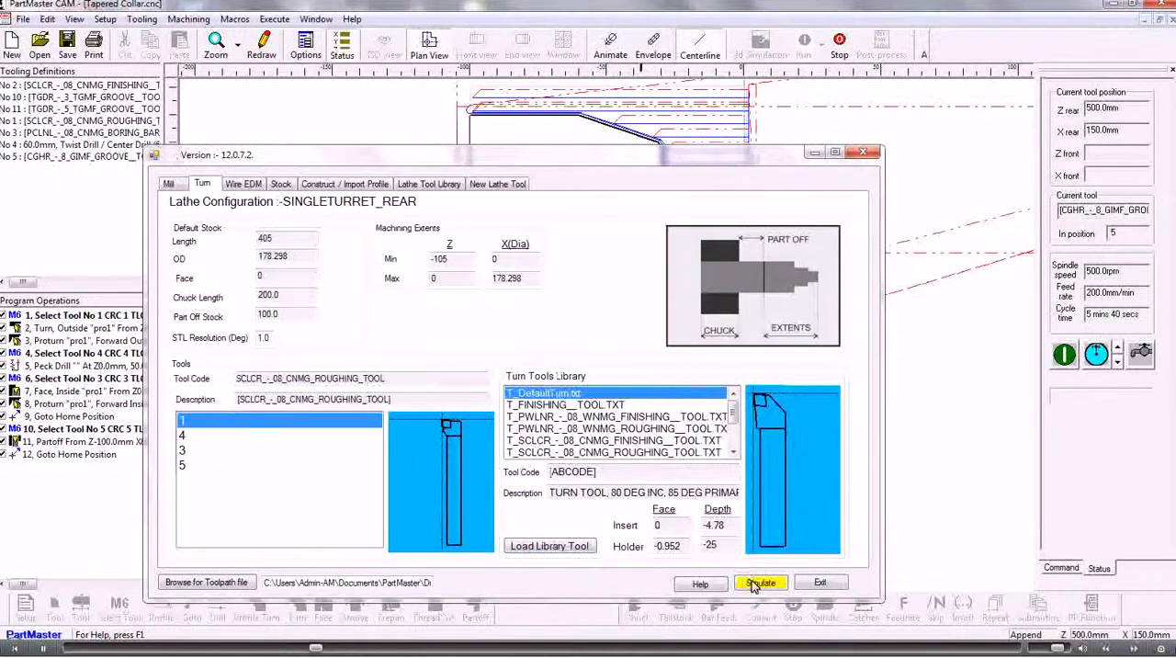
click(761, 582)
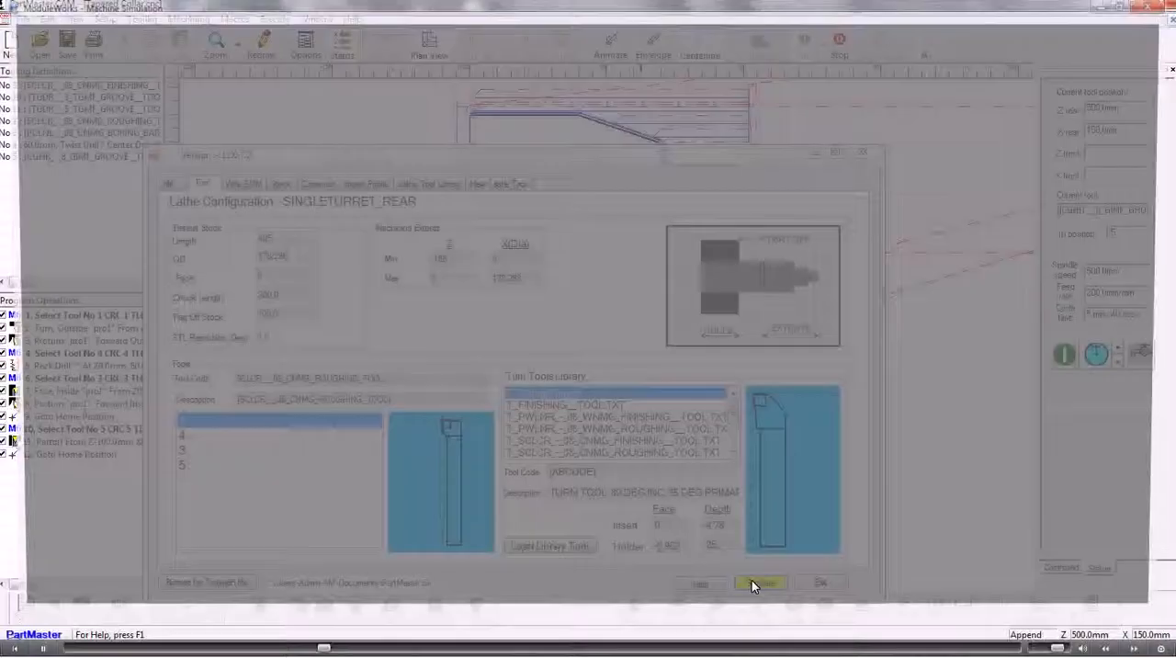
Step: Hide the machine enclosure, focus on the stock in the chuck, and run the program through op 12
click(760, 583)
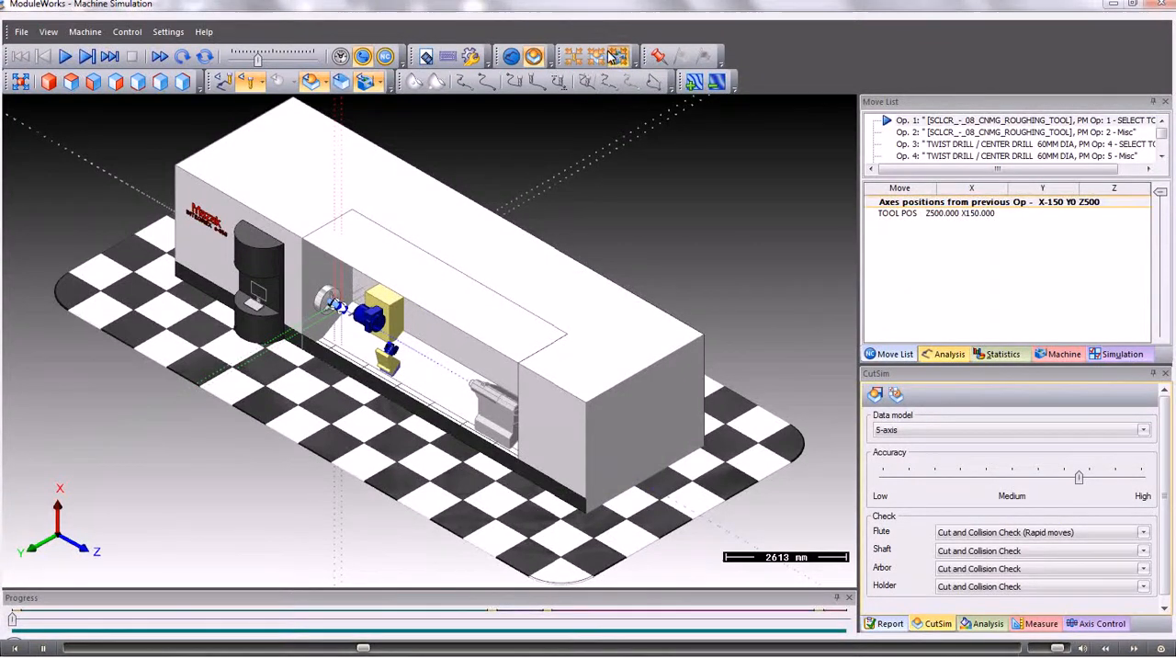
click(601, 56)
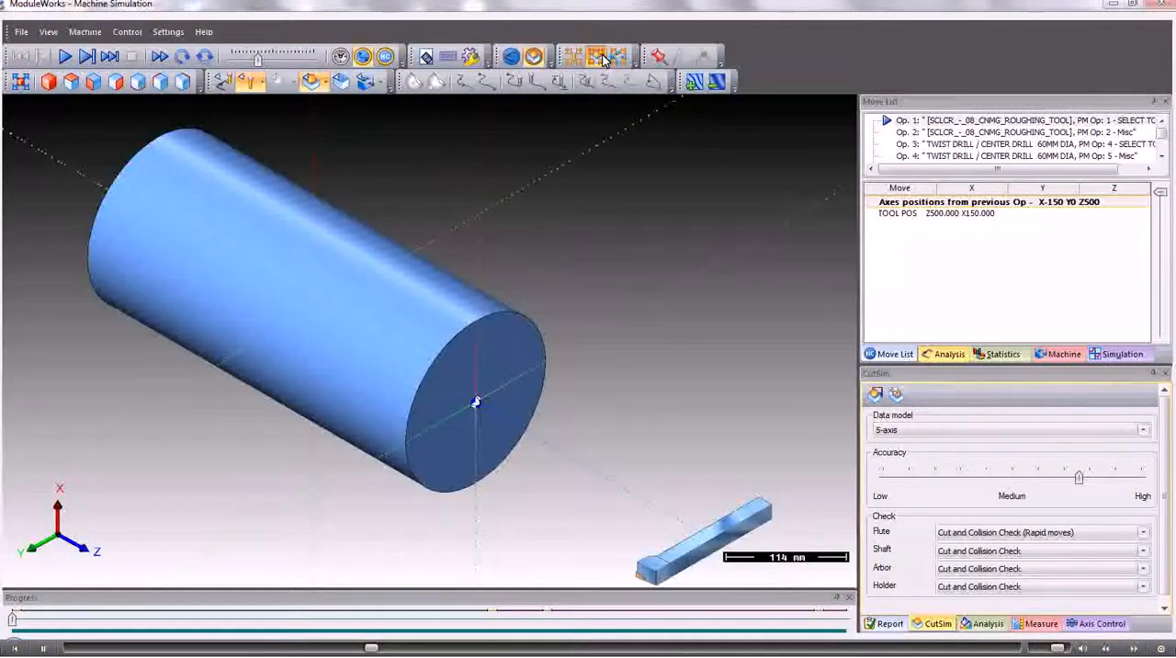
mouse_move(618, 57)
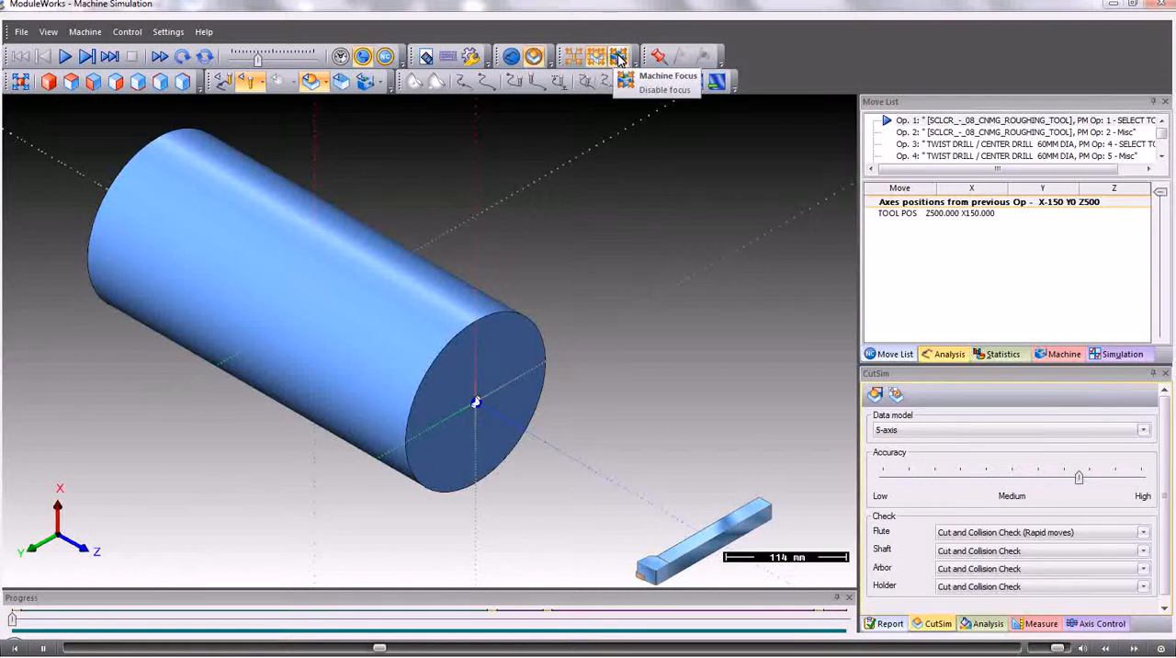
click(619, 55)
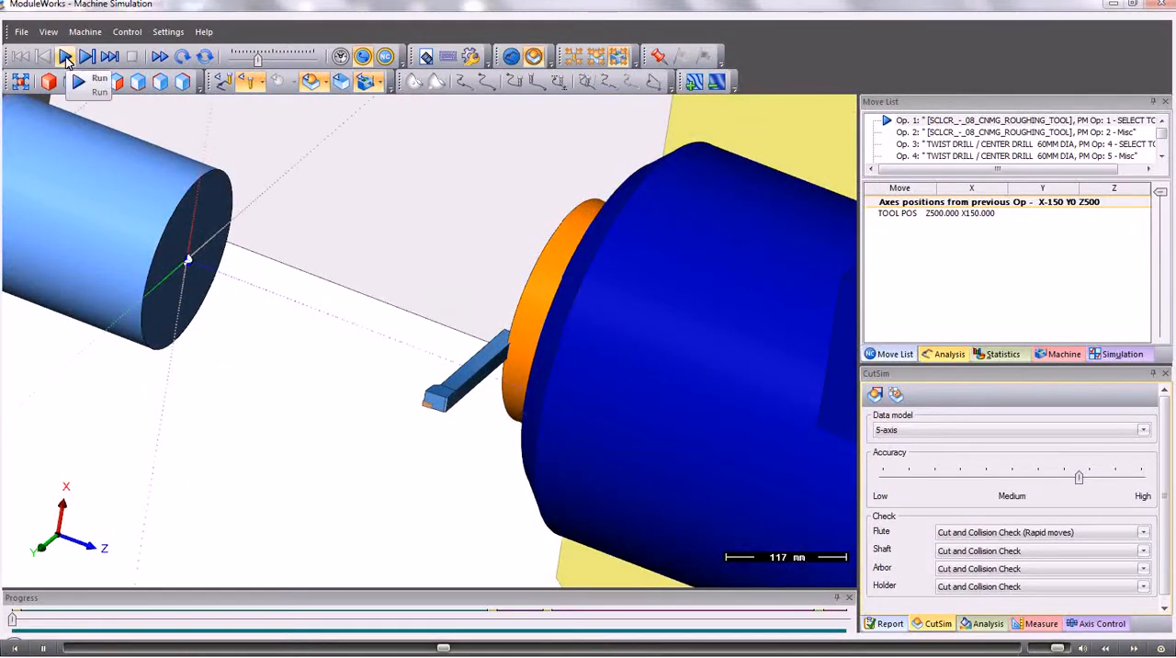
click(66, 55)
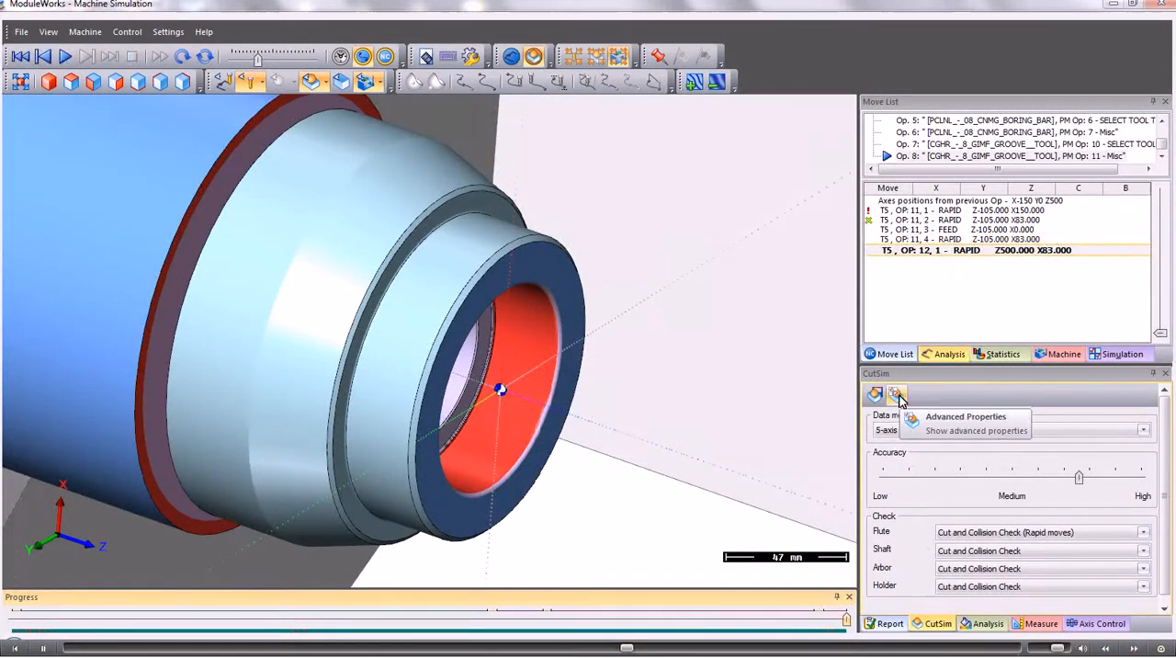
Step: Enable a section plane in CutSim Advanced Properties and shift it through the collar to expose the bore and internal cone
click(875, 393)
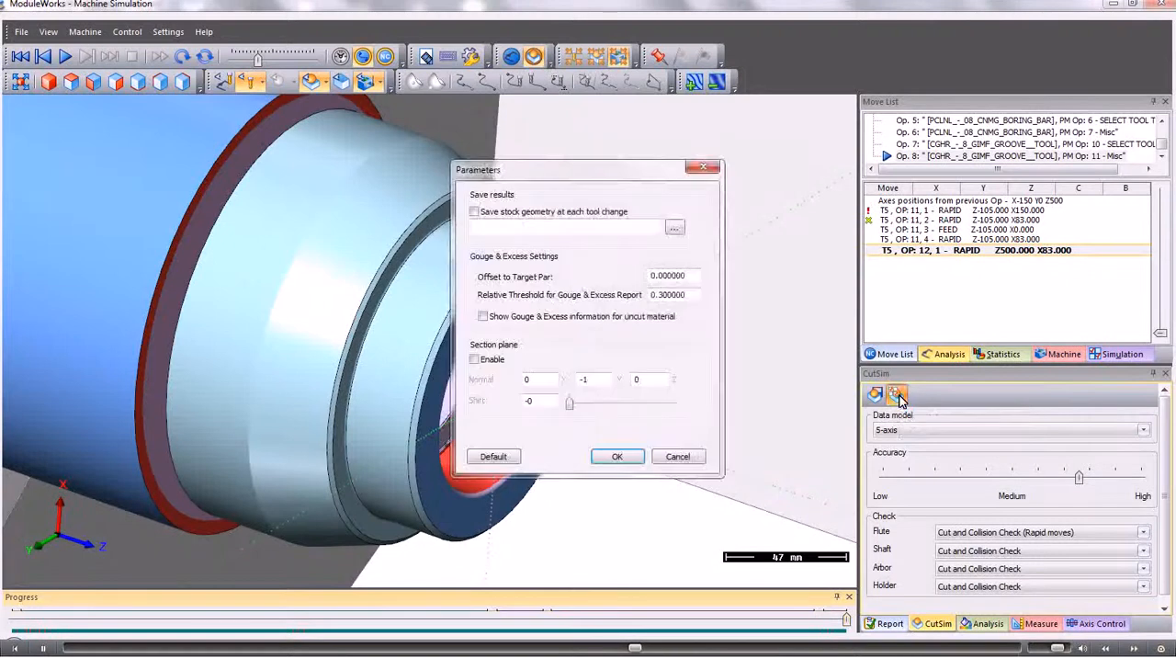
click(474, 358)
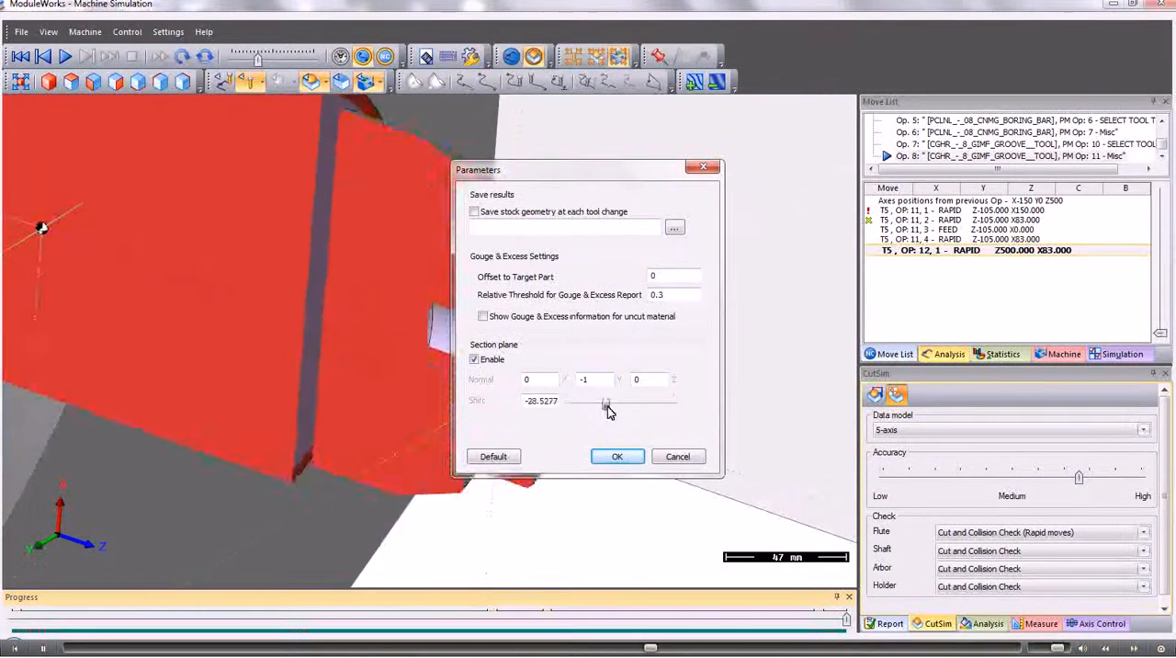
drag(605, 405, 622, 404)
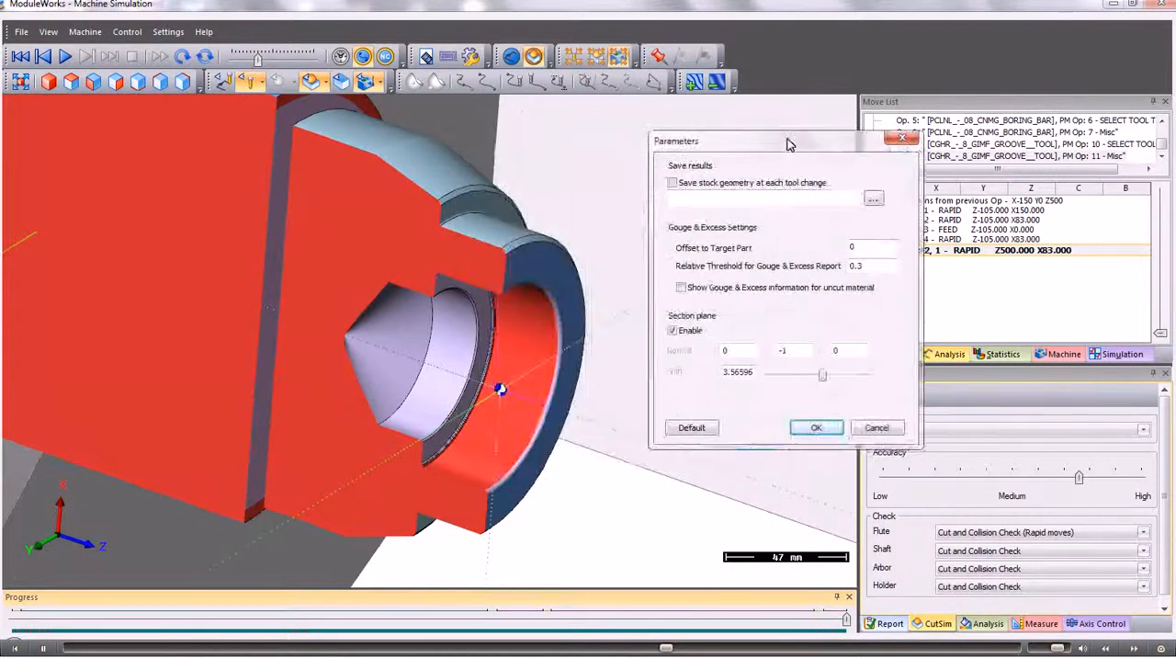
drag(823, 374, 816, 375)
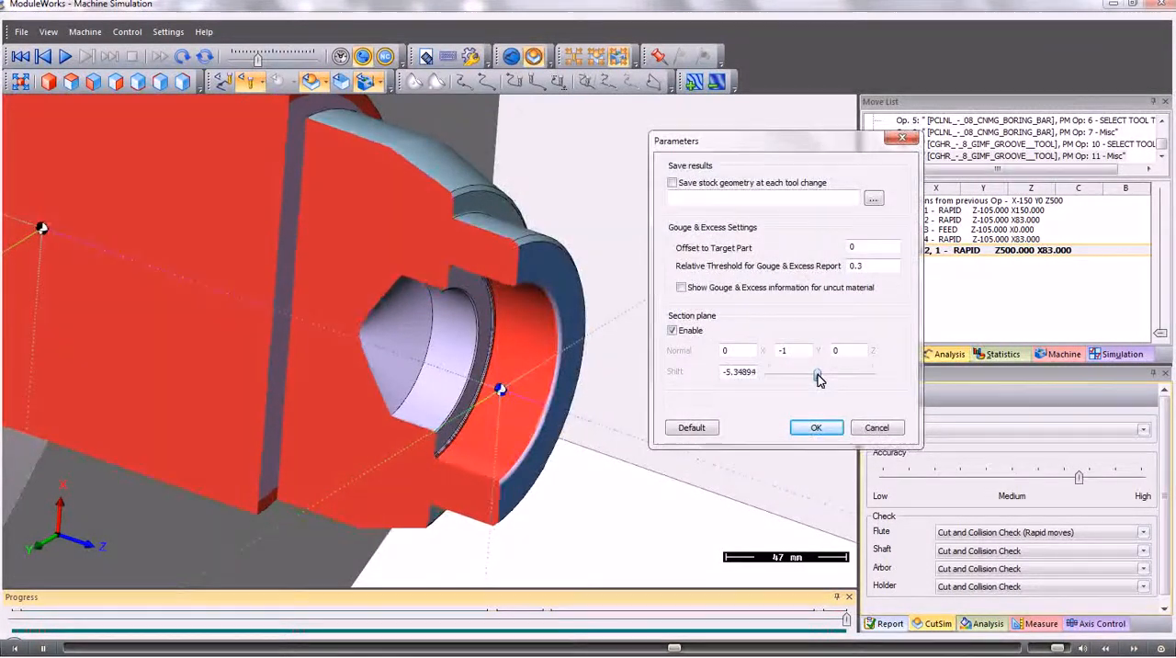
drag(818, 377, 836, 377)
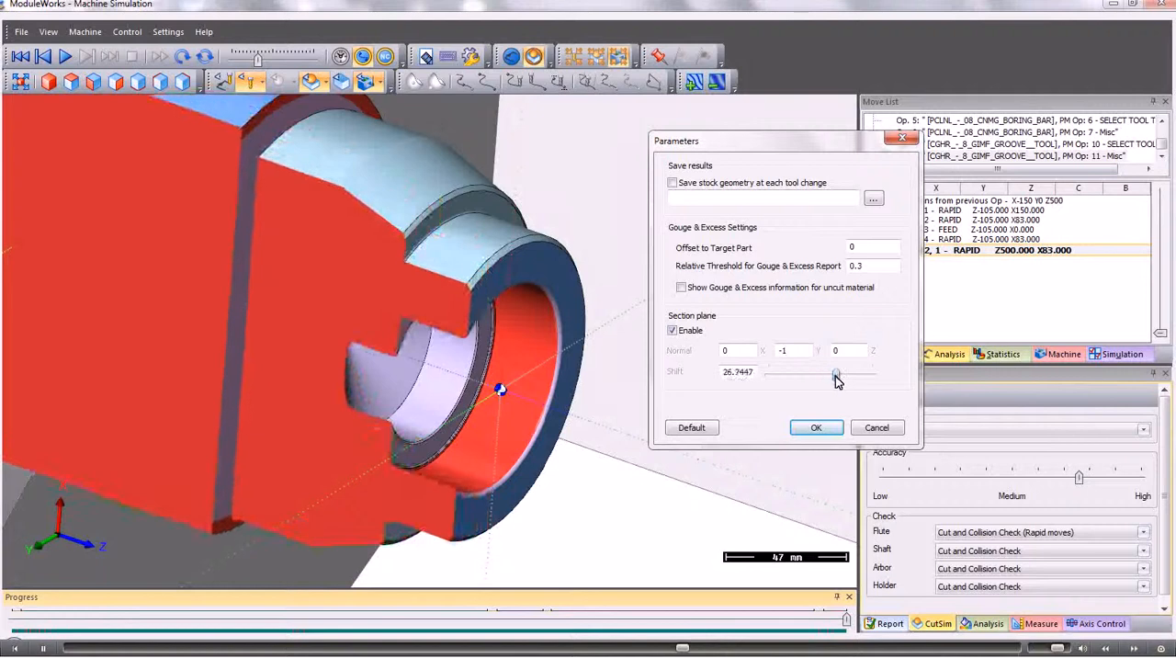
drag(836, 374, 825, 375)
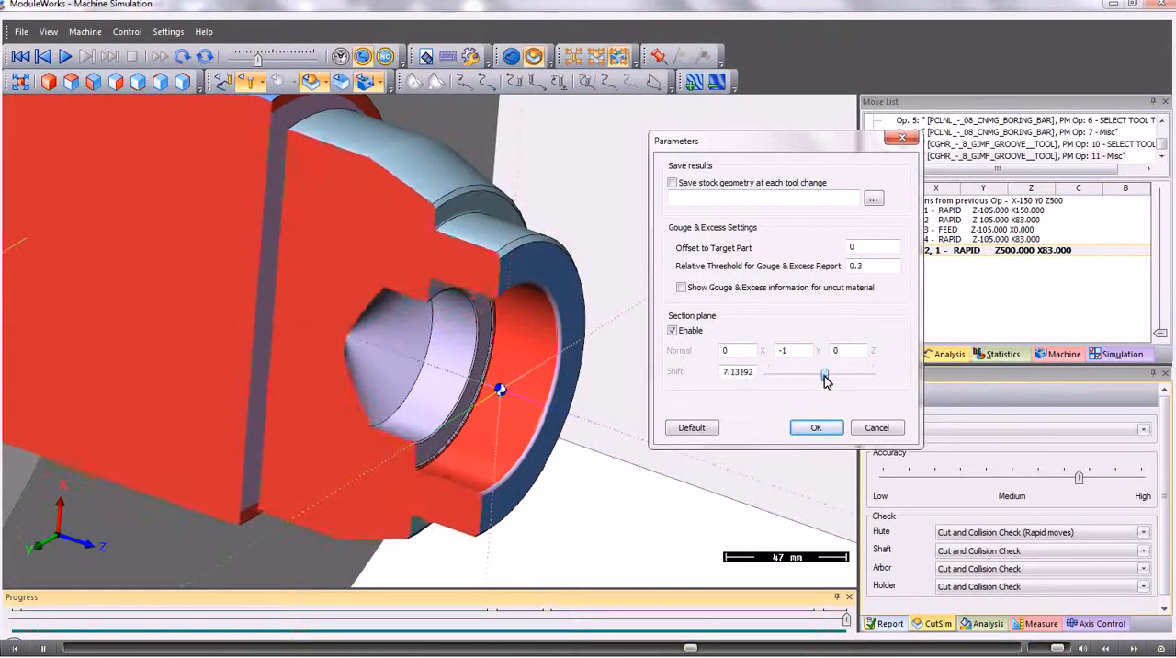
drag(823, 375, 819, 374)
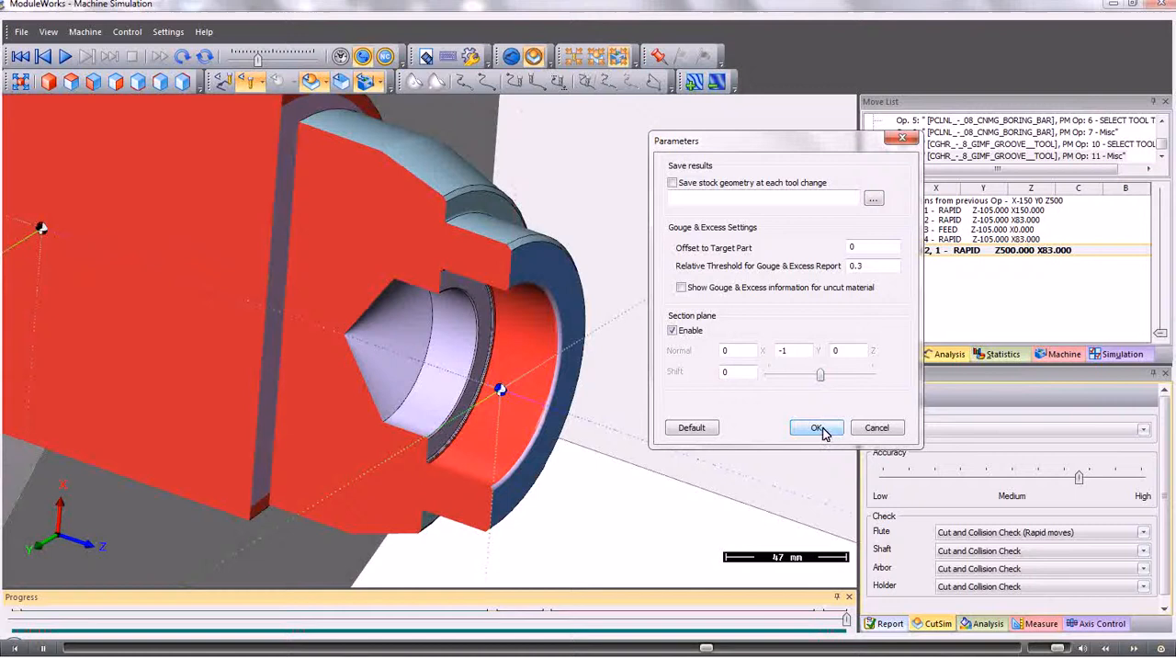
click(816, 427)
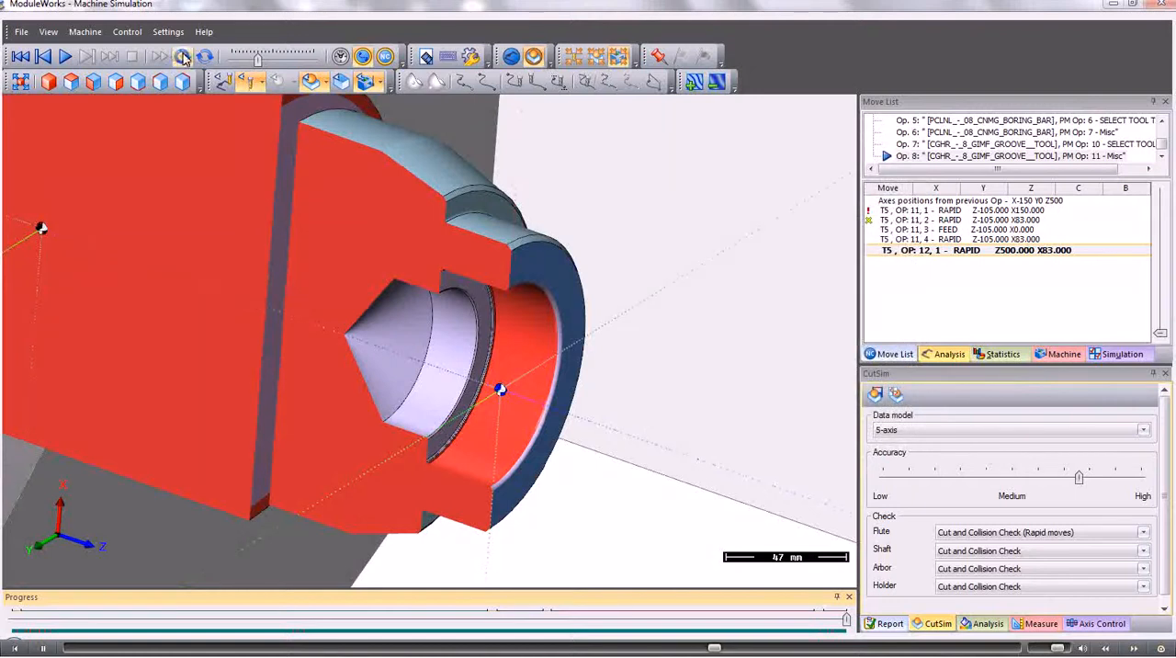
Step: Rewind to the uncut bar and enable the section plane at Shift 0 so the stock is halved
click(183, 56)
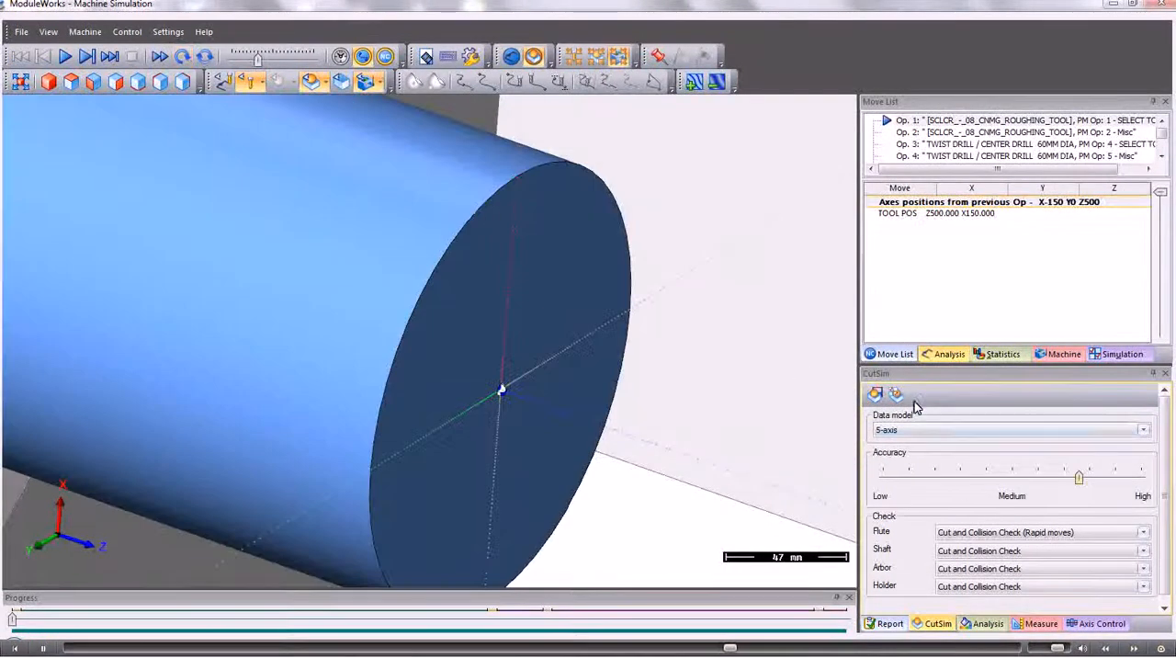
click(897, 394)
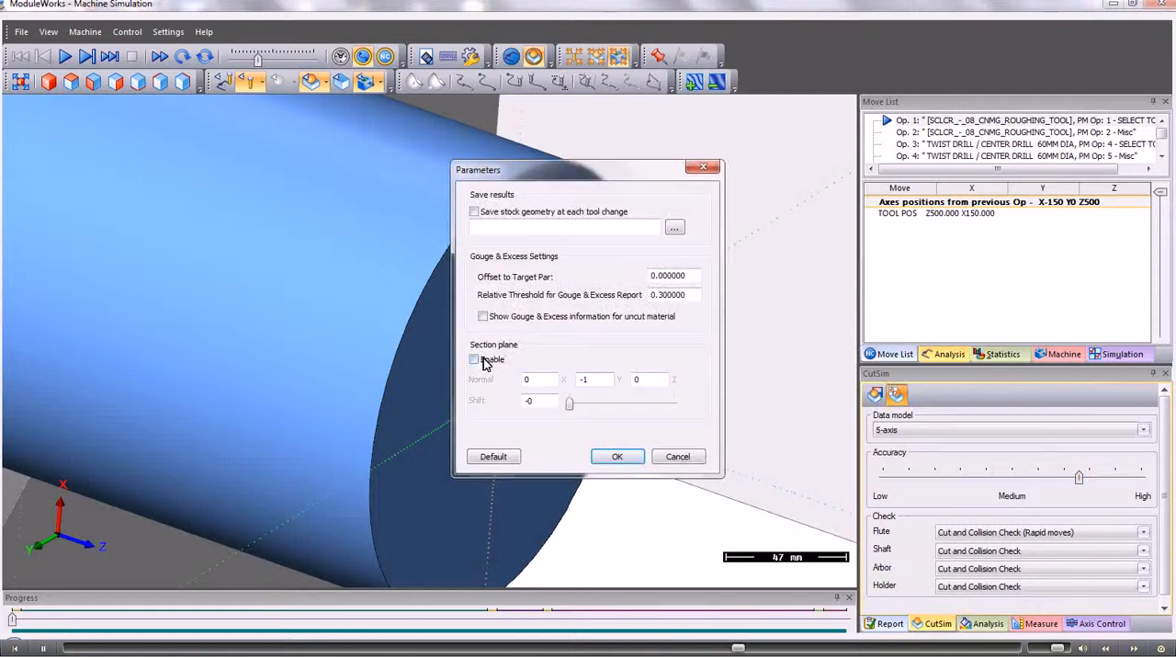
click(474, 360)
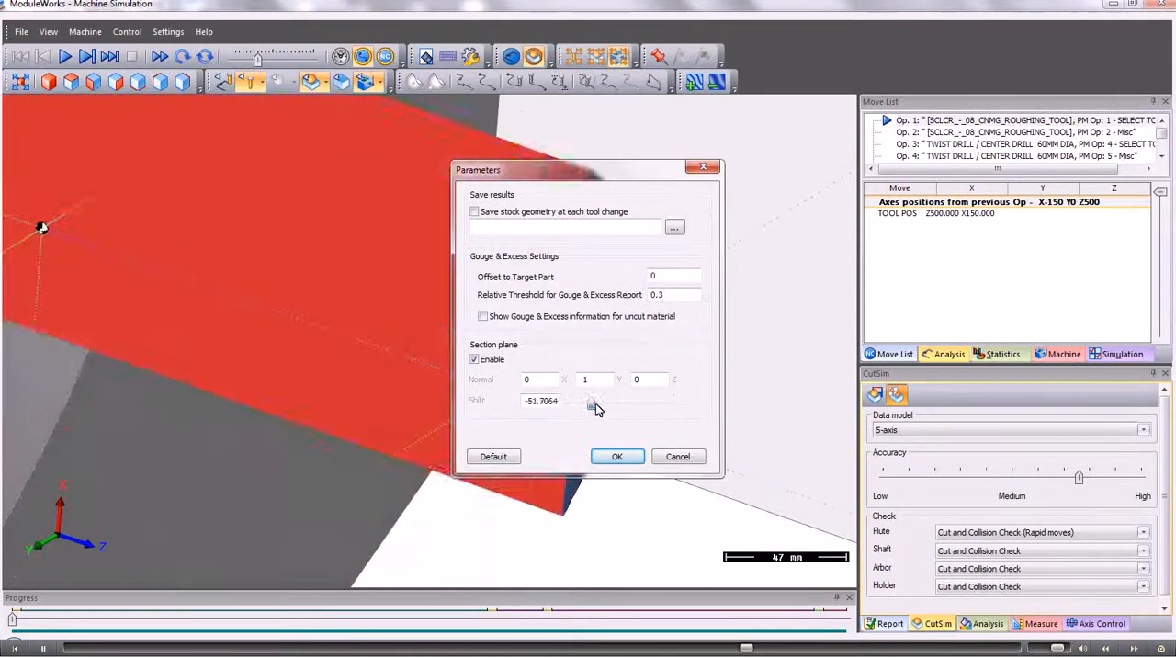
drag(592, 405, 621, 404)
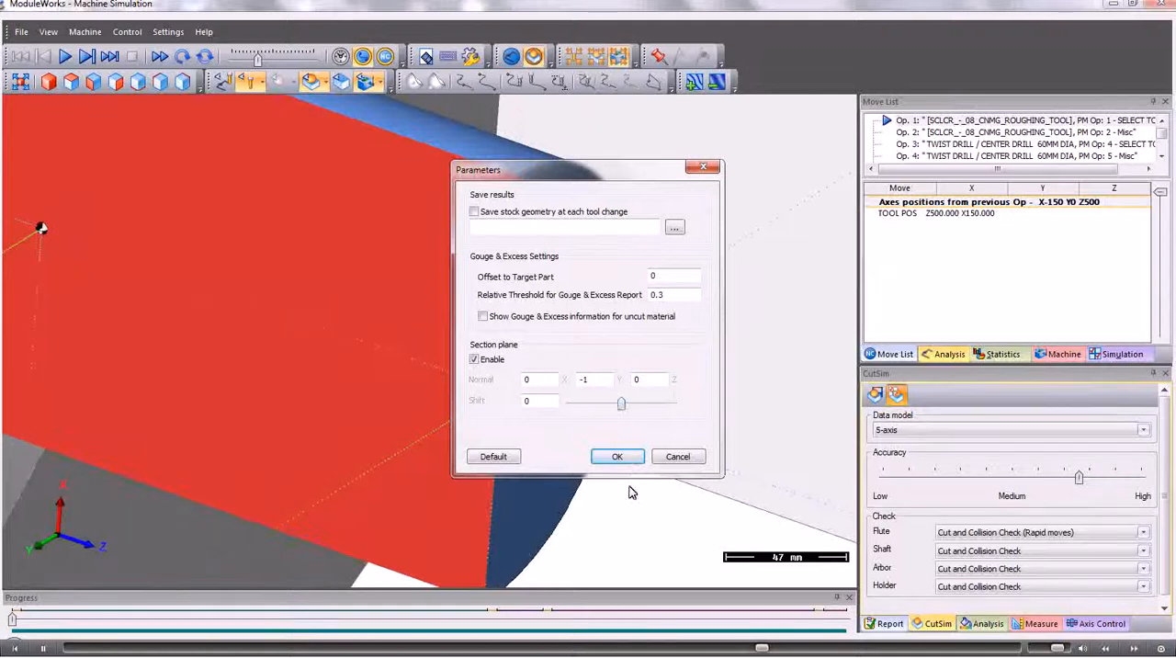
click(618, 455)
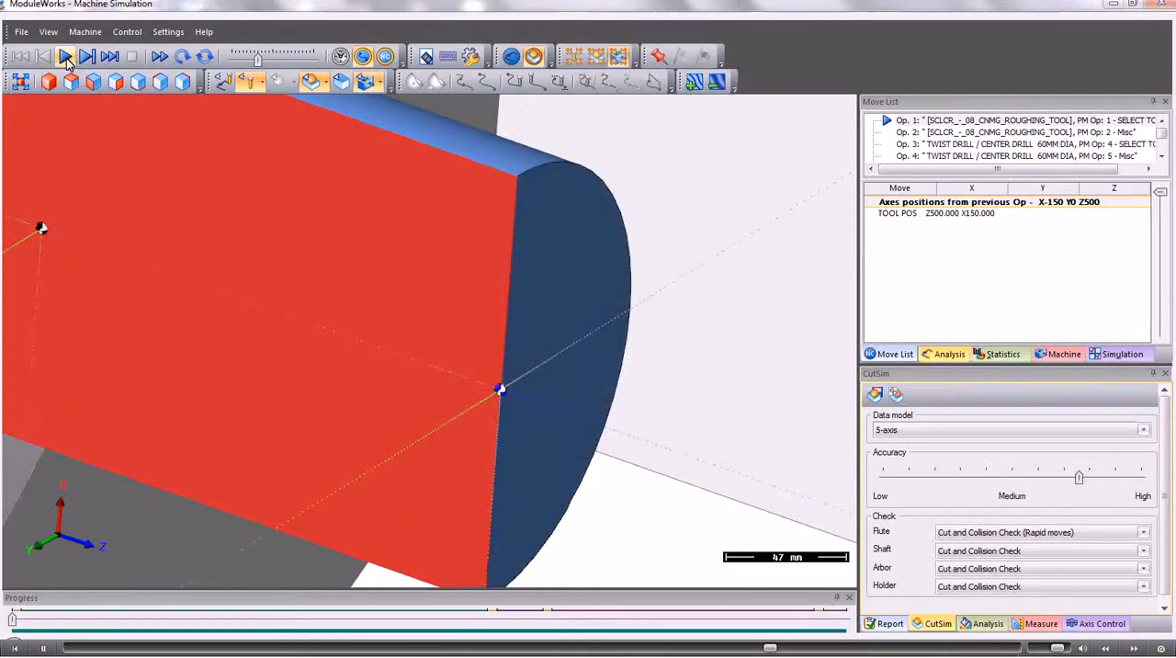
Step: Rerun all operations on the sectioned bar and show the Report of range errors and holder collisions
click(66, 55)
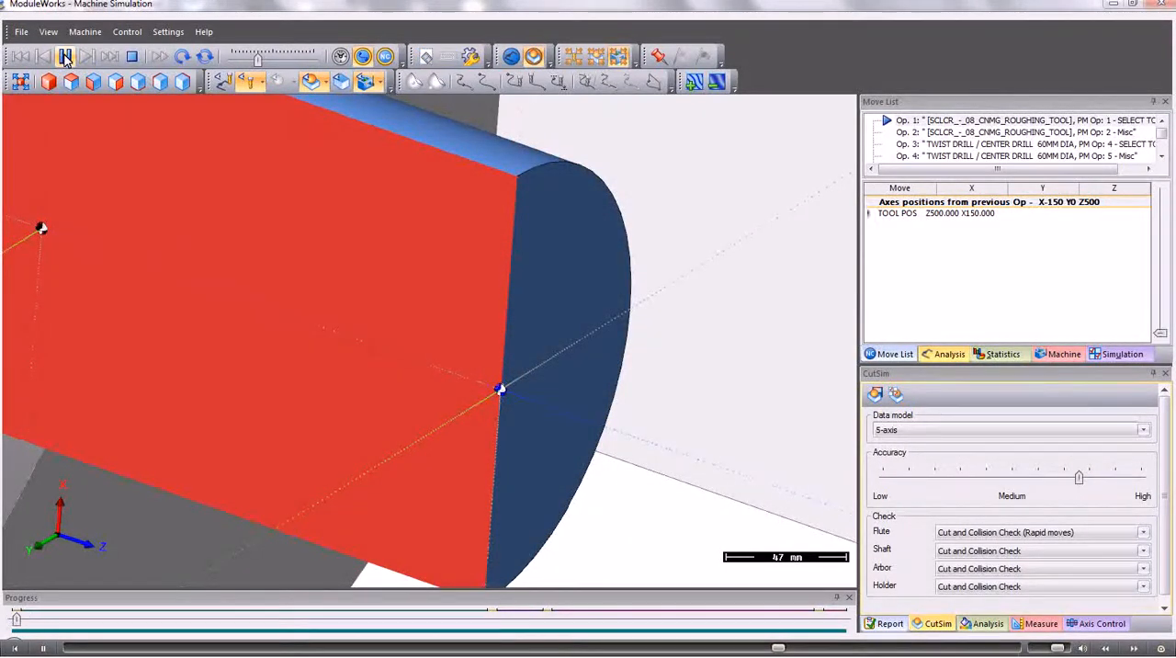
click(64, 55)
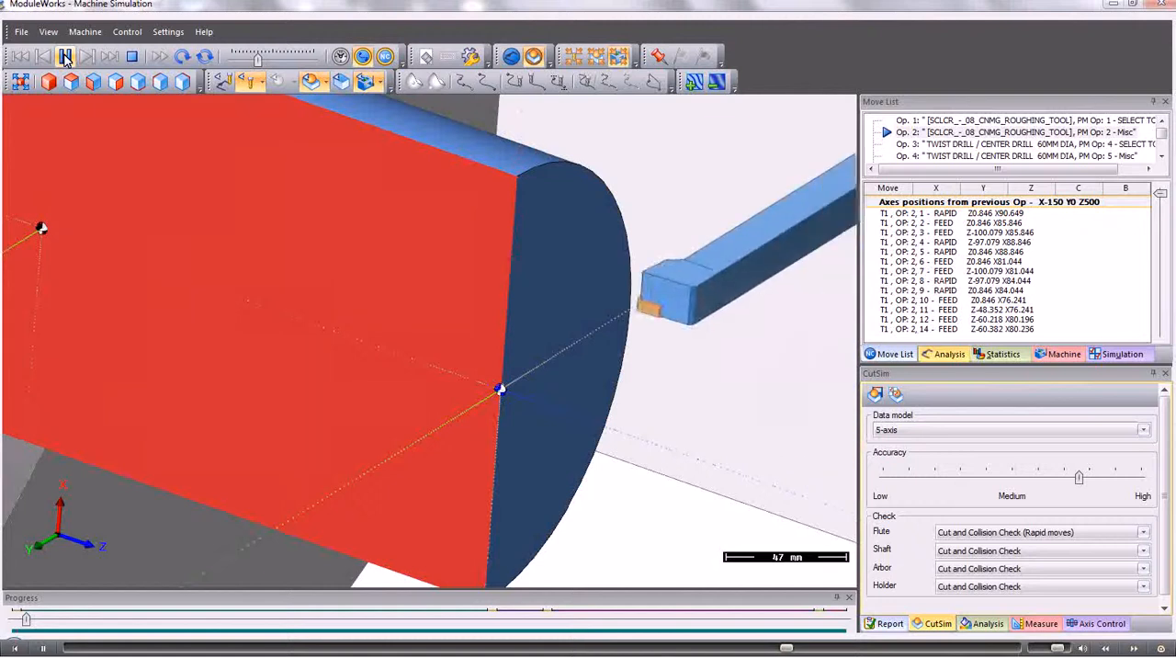
click(66, 55)
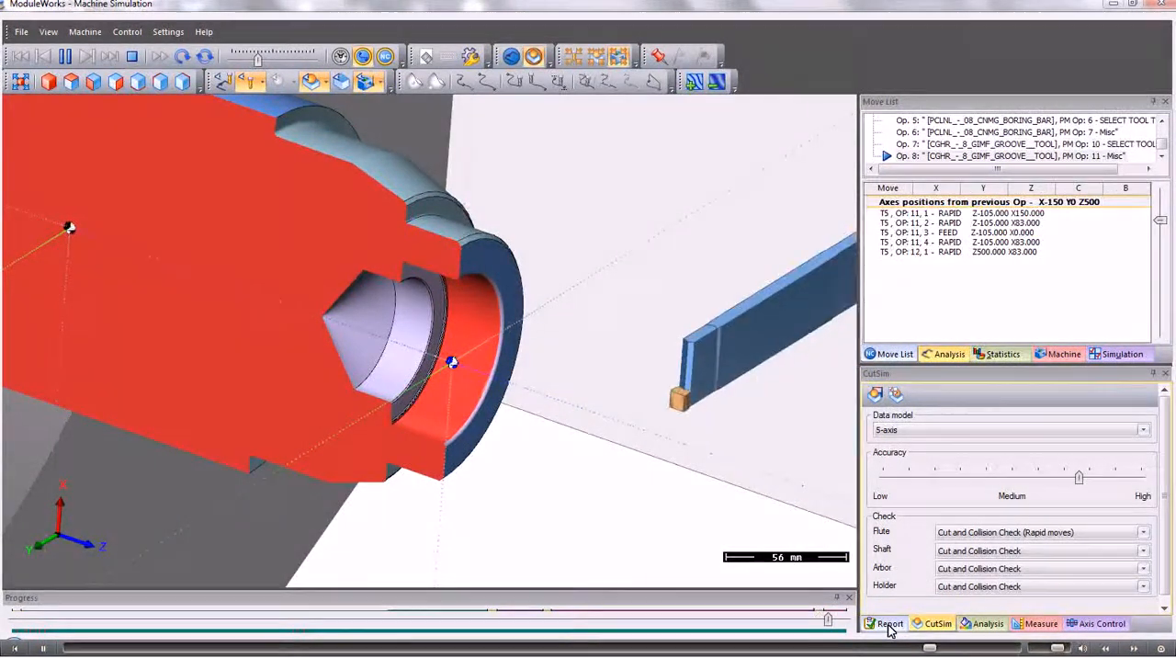
click(889, 624)
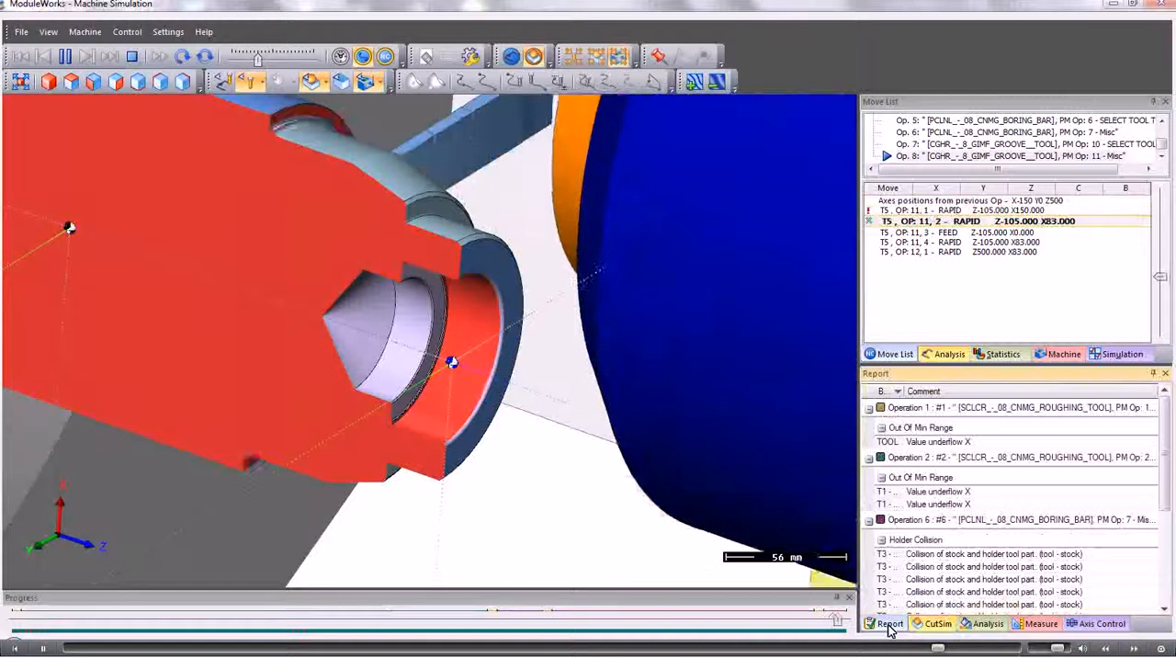